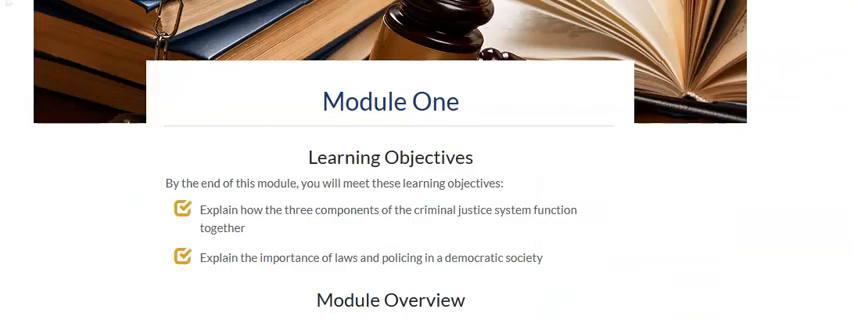
scroll(down, 3)
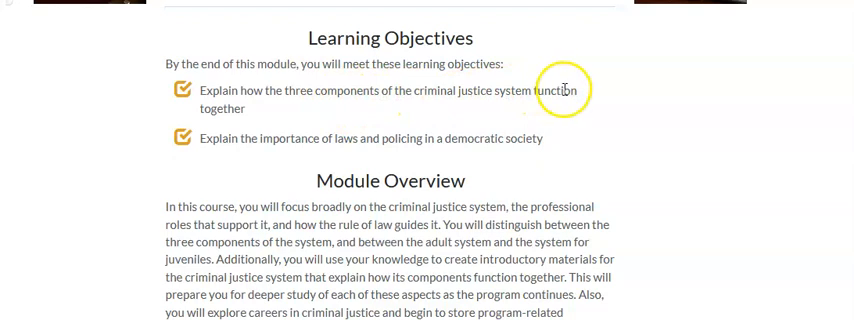
scroll(down, 3)
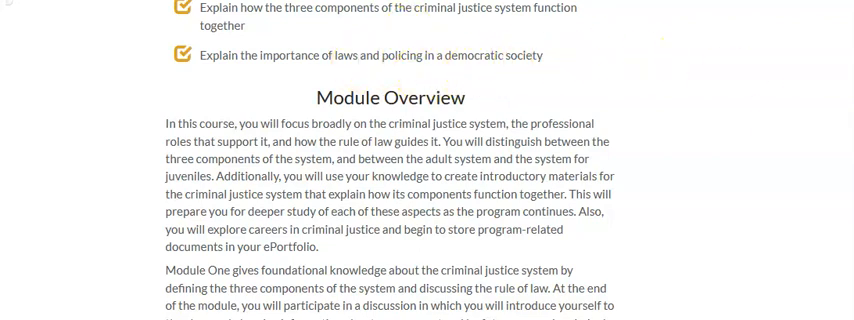
scroll(down, 3)
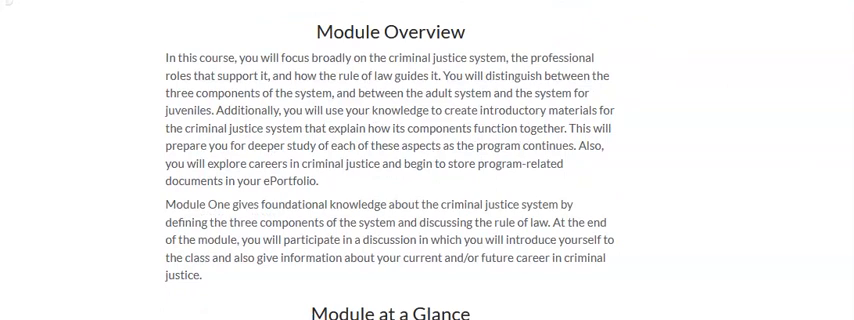
scroll(down, 3)
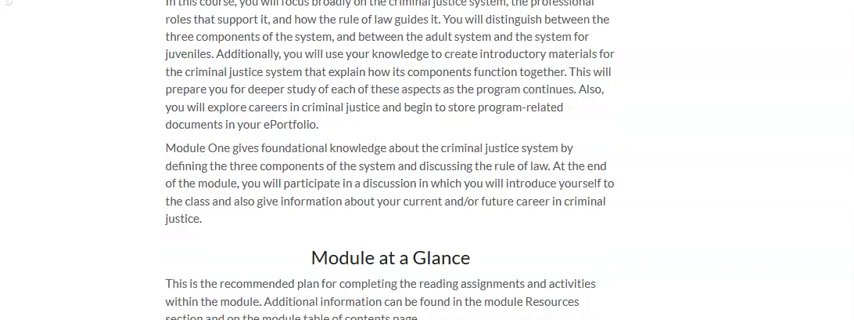
scroll(down, 3)
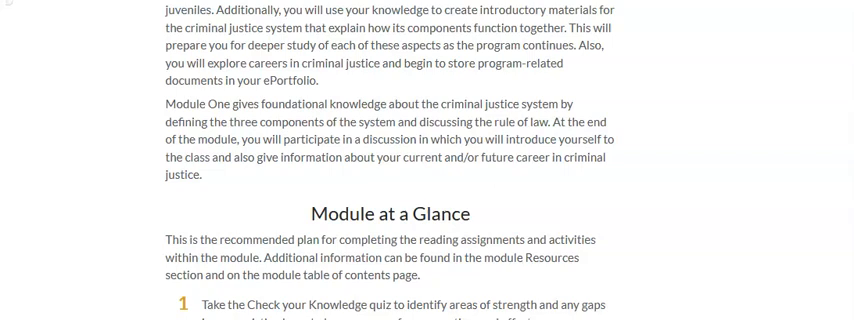
scroll(down, 3)
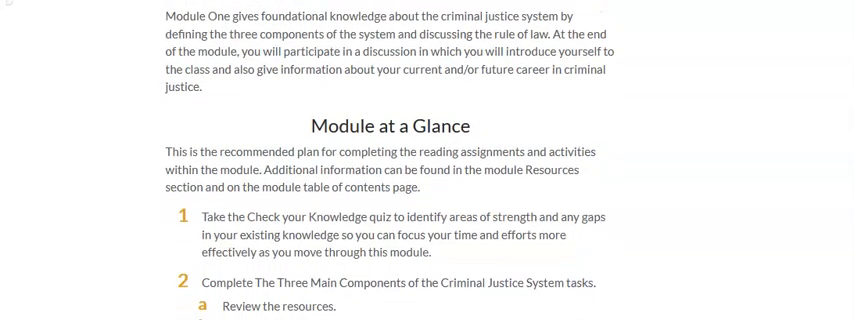
scroll(up, 3)
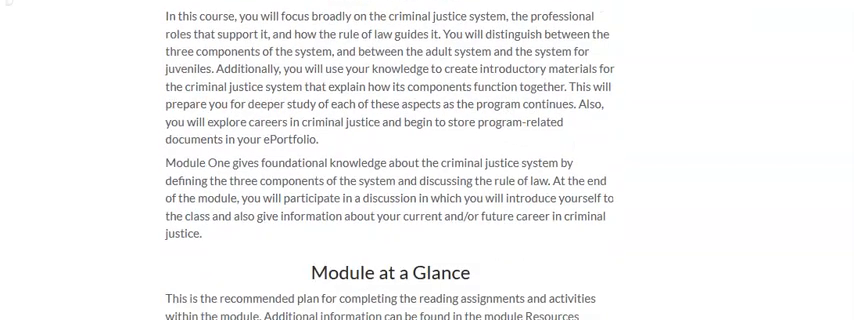
scroll(down, 3)
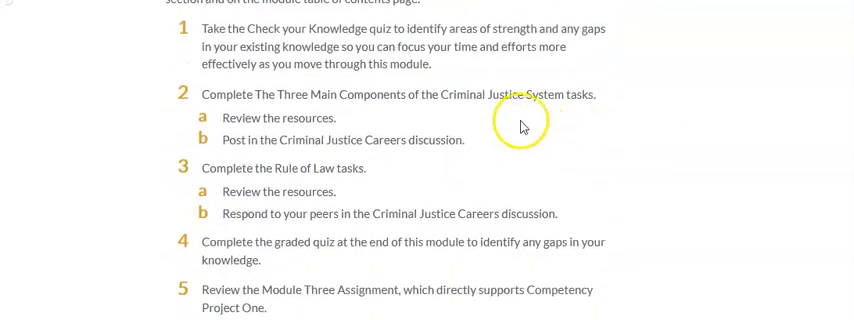
mouse_move(520, 124)
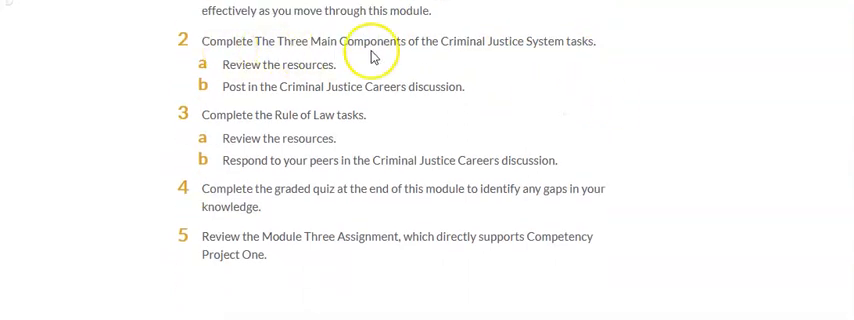
mouse_move(592, 56)
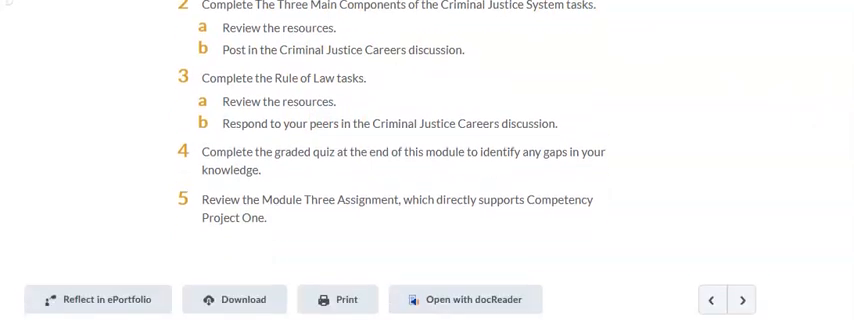
scroll(down, 3)
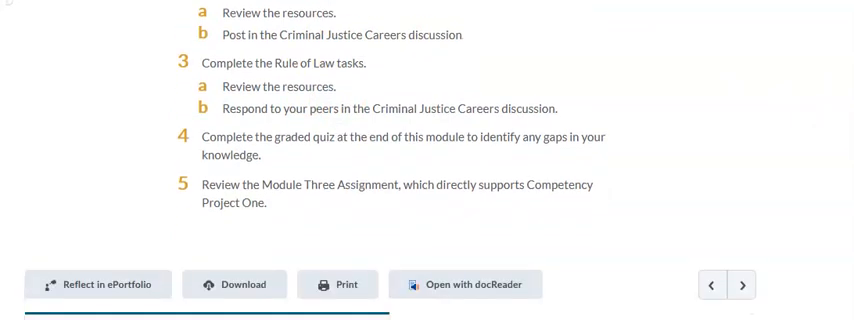
scroll(down, 3)
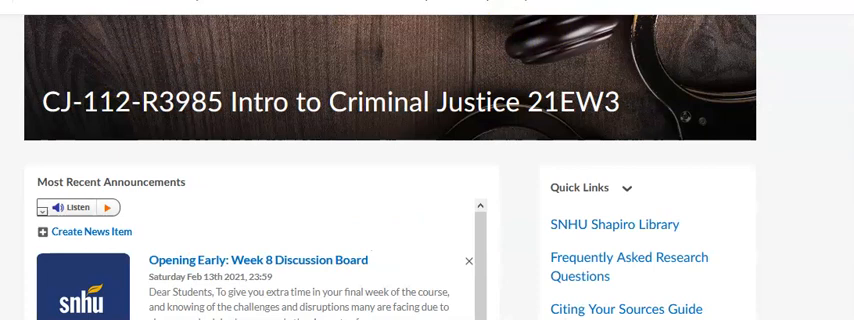
scroll(down, 3)
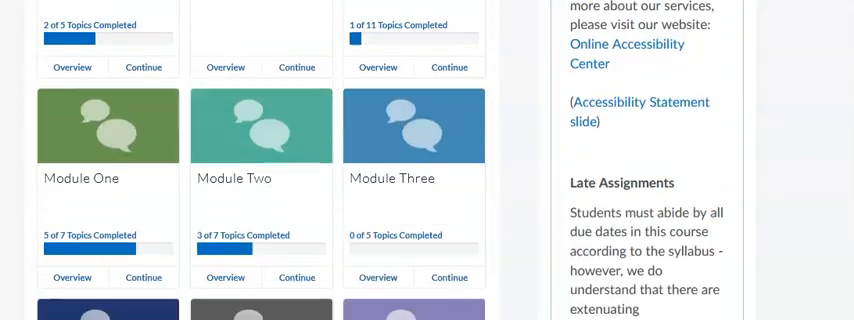
mouse_move(396, 120)
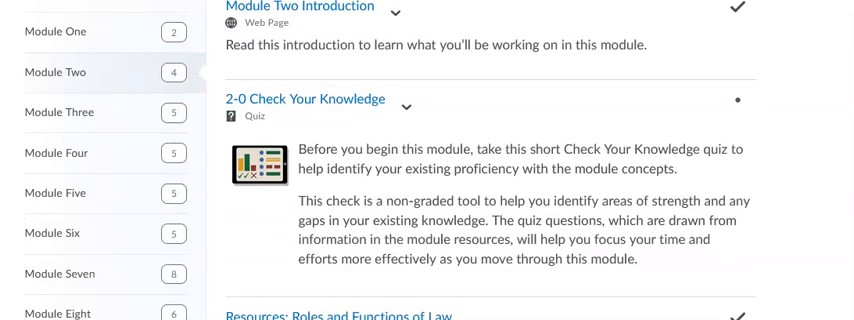
mouse_move(748, 82)
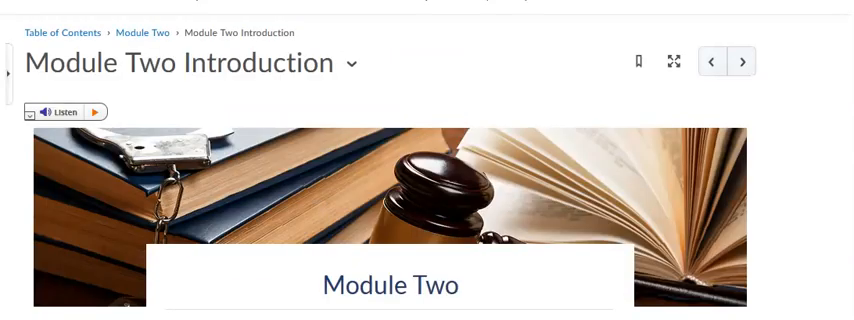
scroll(down, 3)
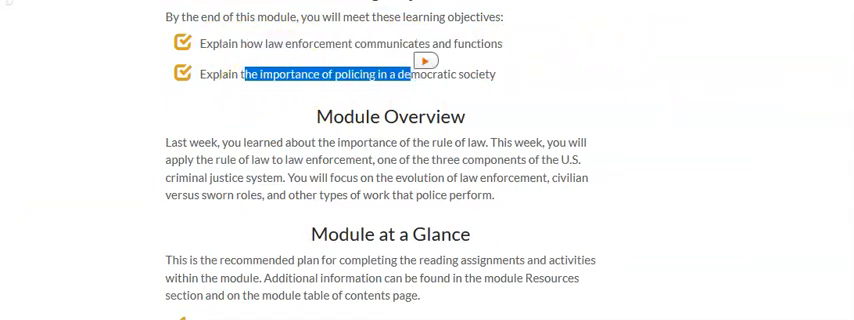
scroll(down, 3)
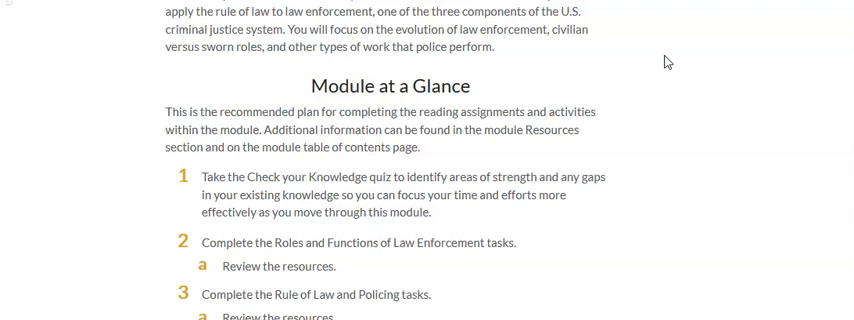
scroll(down, 3)
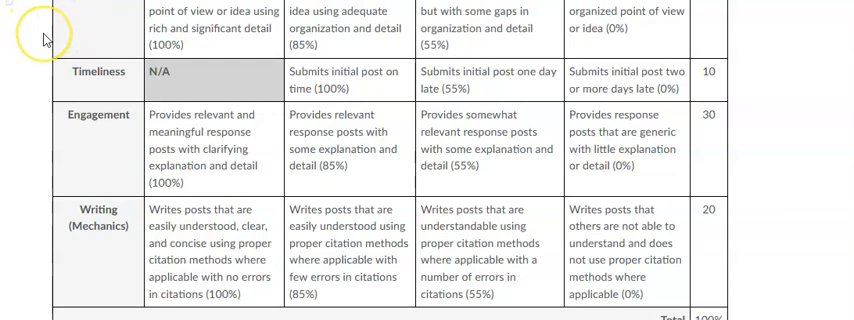
mouse_move(84, 40)
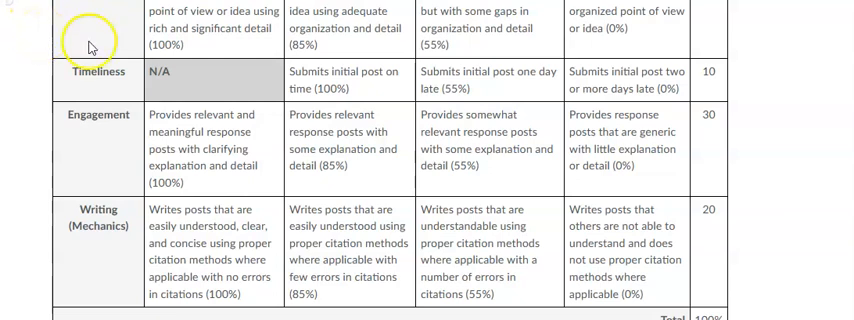
mouse_move(30, 124)
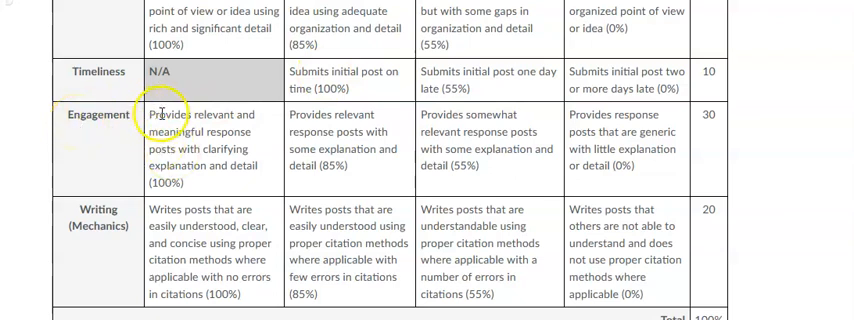
mouse_move(228, 144)
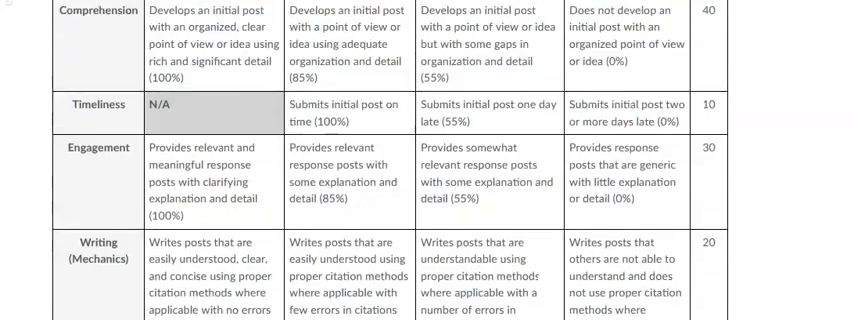
scroll(down, 3)
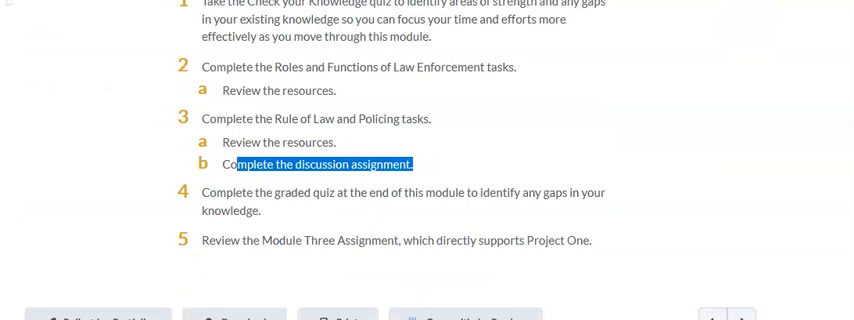
scroll(down, 3)
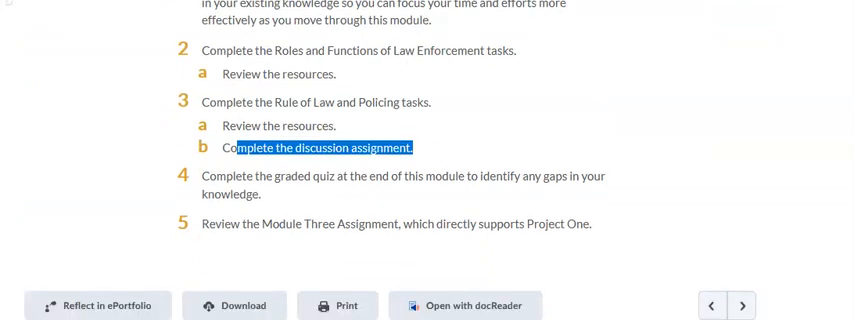